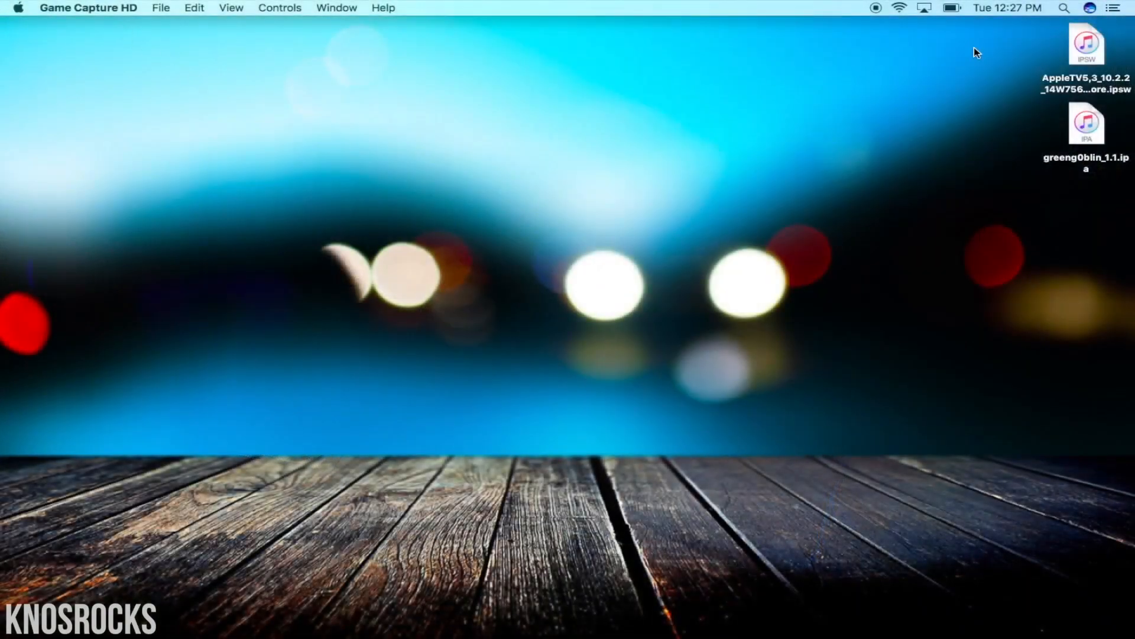
mouse_move(1087, 53)
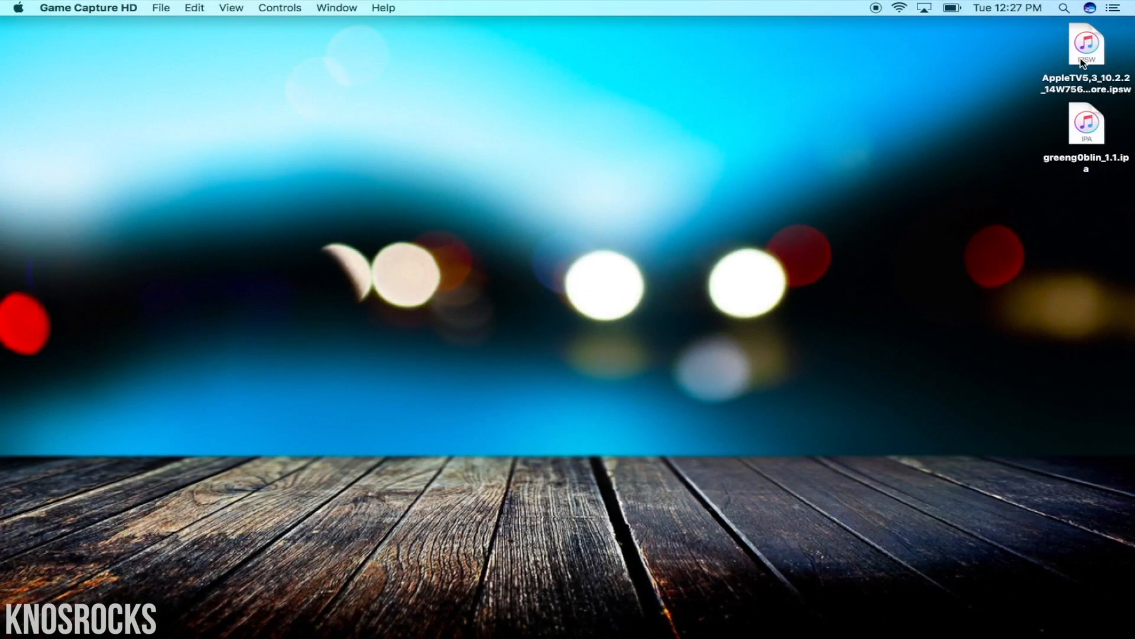
Gather the tvOS 10.2.2 restore file and greeng0blin app file on the Desktop
left_click(1082, 44)
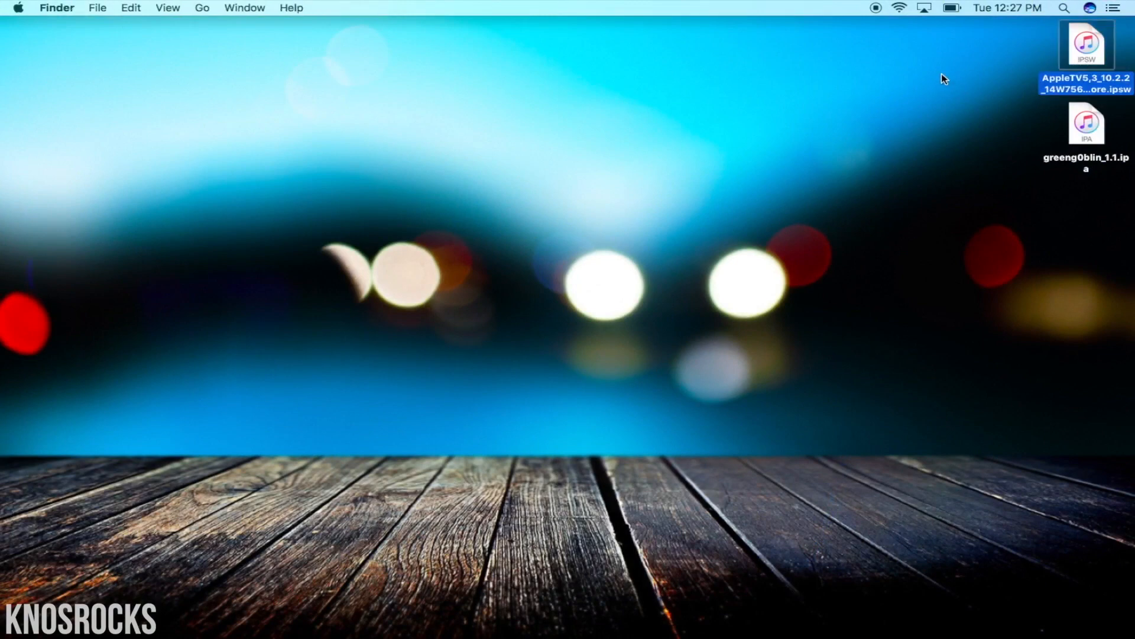
left_click(1086, 124)
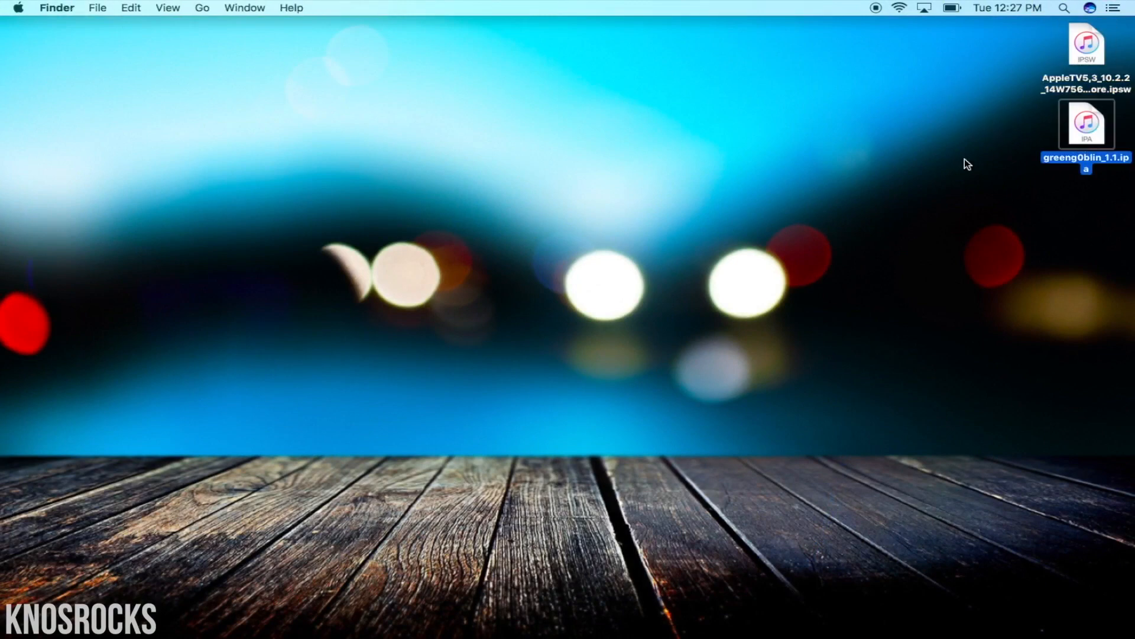
left_click(946, 164)
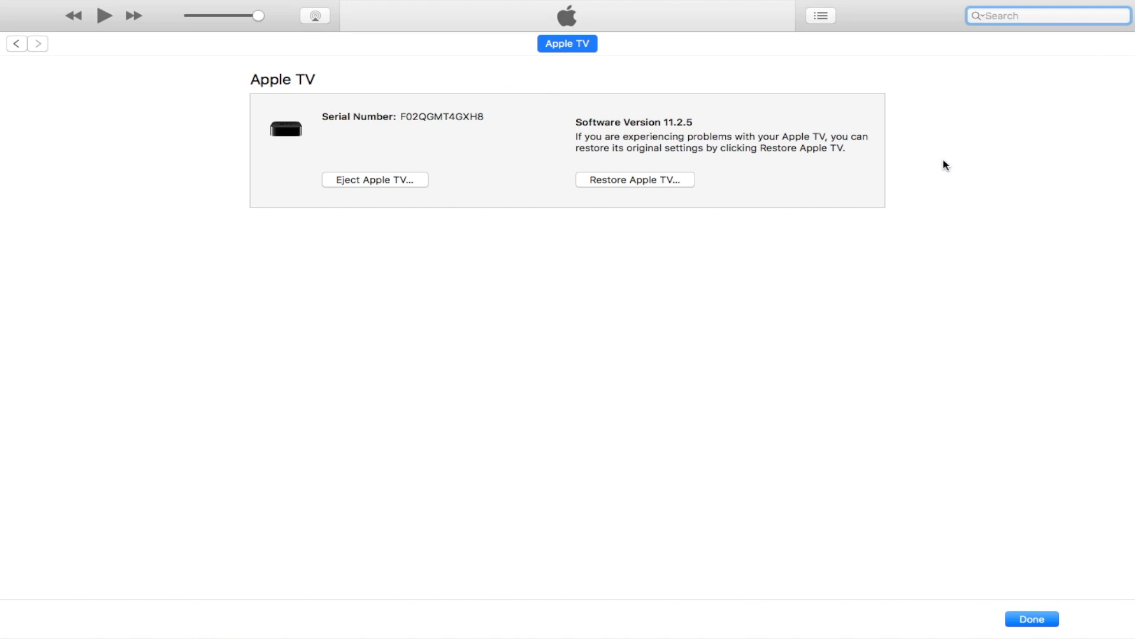
mouse_move(846, 174)
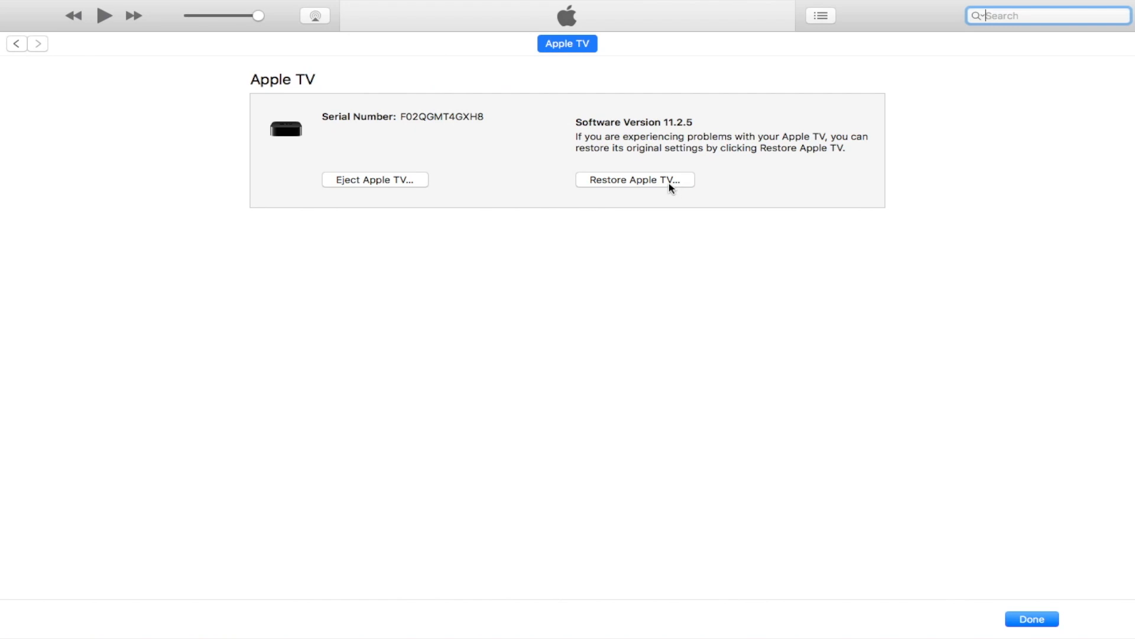
Restore the Apple TV from AppleTV5,3_10.2.2_14W756_Restore.ipsw, confirming the erase to 10.2.2
left_click(635, 179)
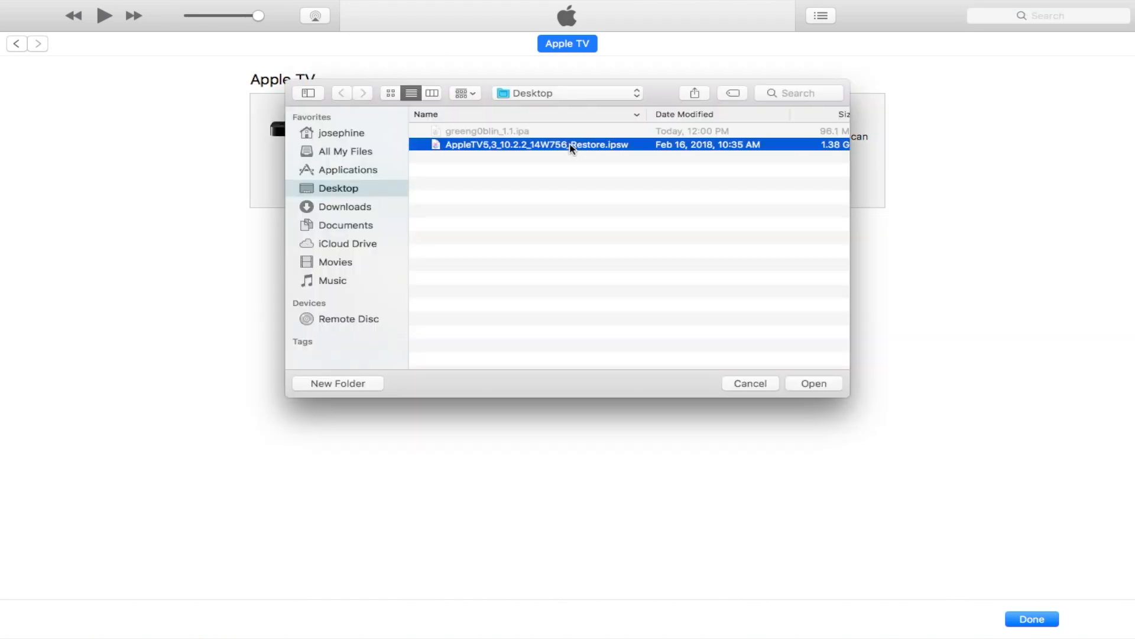
left_click(815, 383)
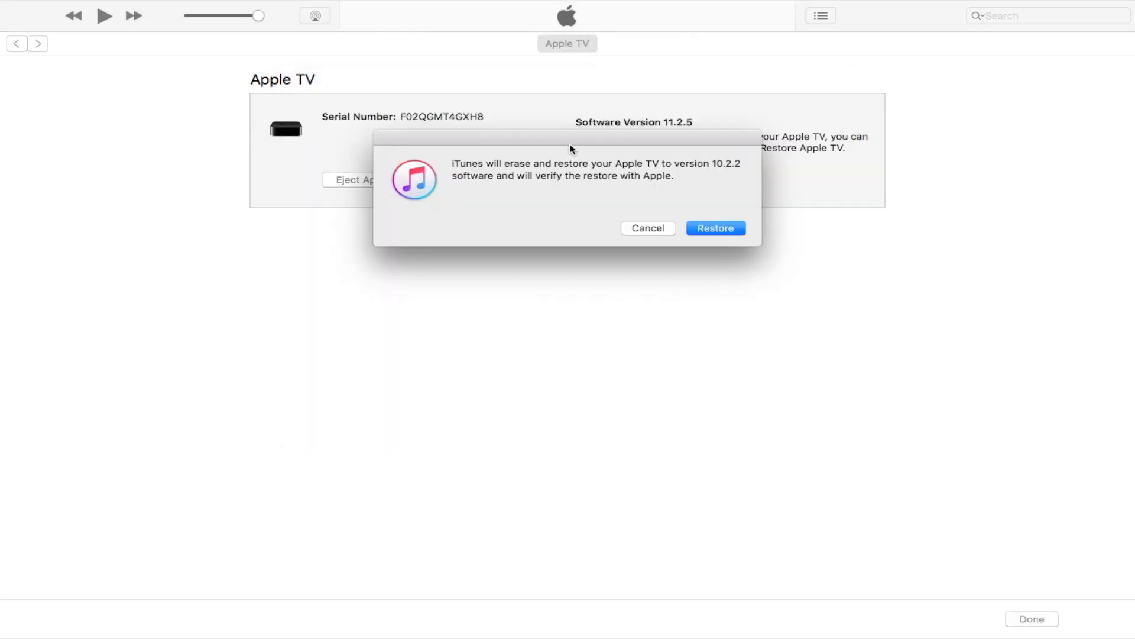
left_click(715, 228)
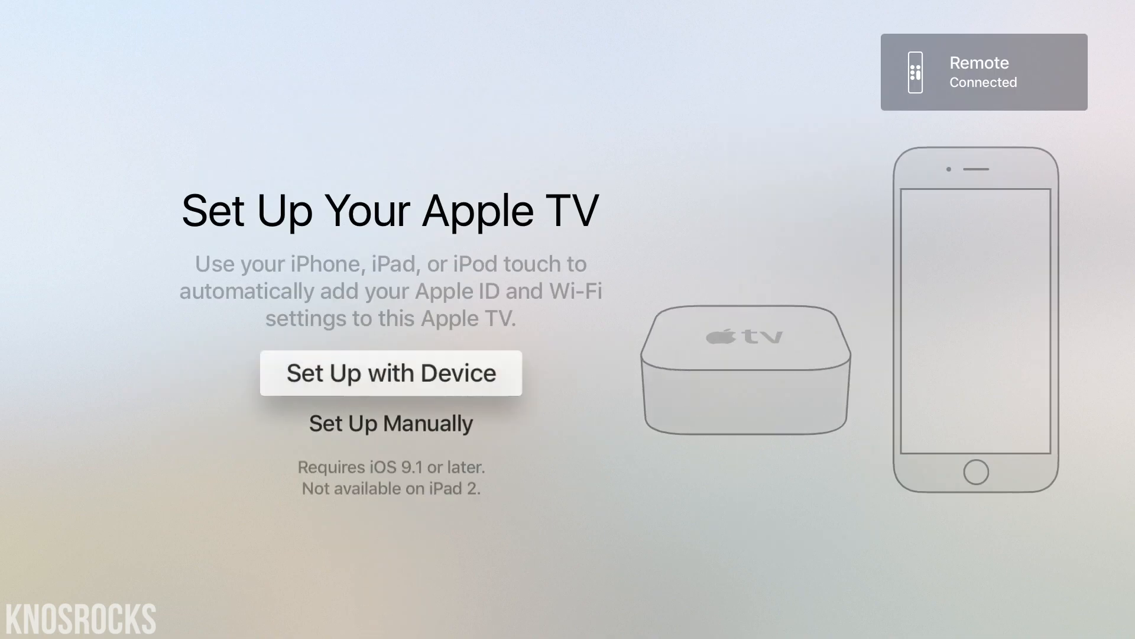
Choose a setup option on the Set Up Your Apple TV screen
left_click(394, 373)
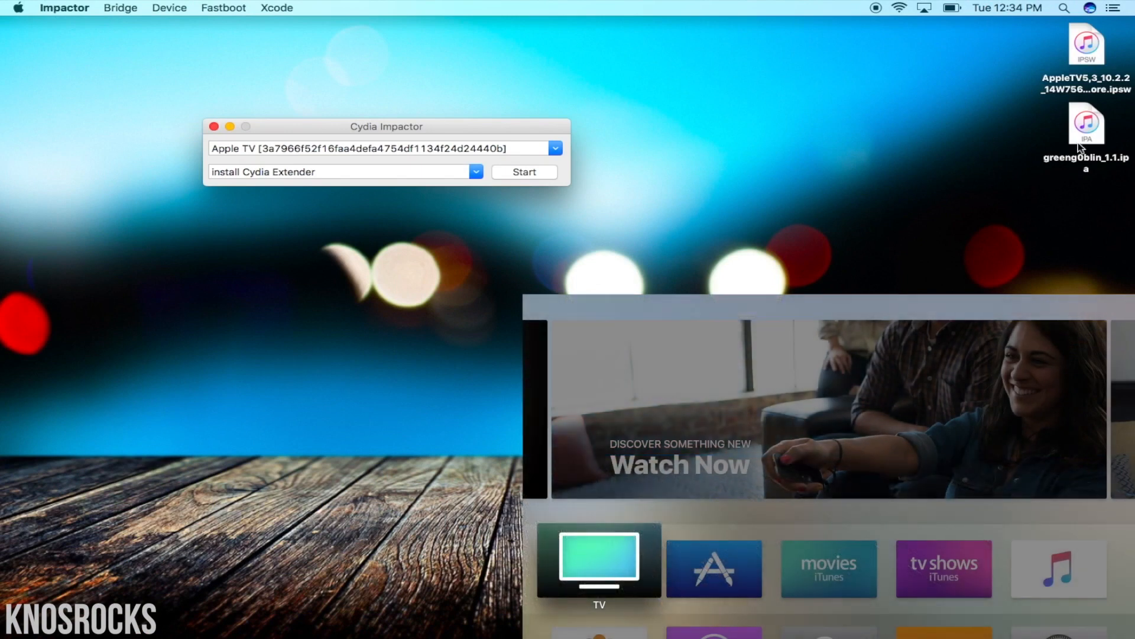
Sideload greeng0blin_1.1.ipa onto the connected Apple TV
left_click(525, 172)
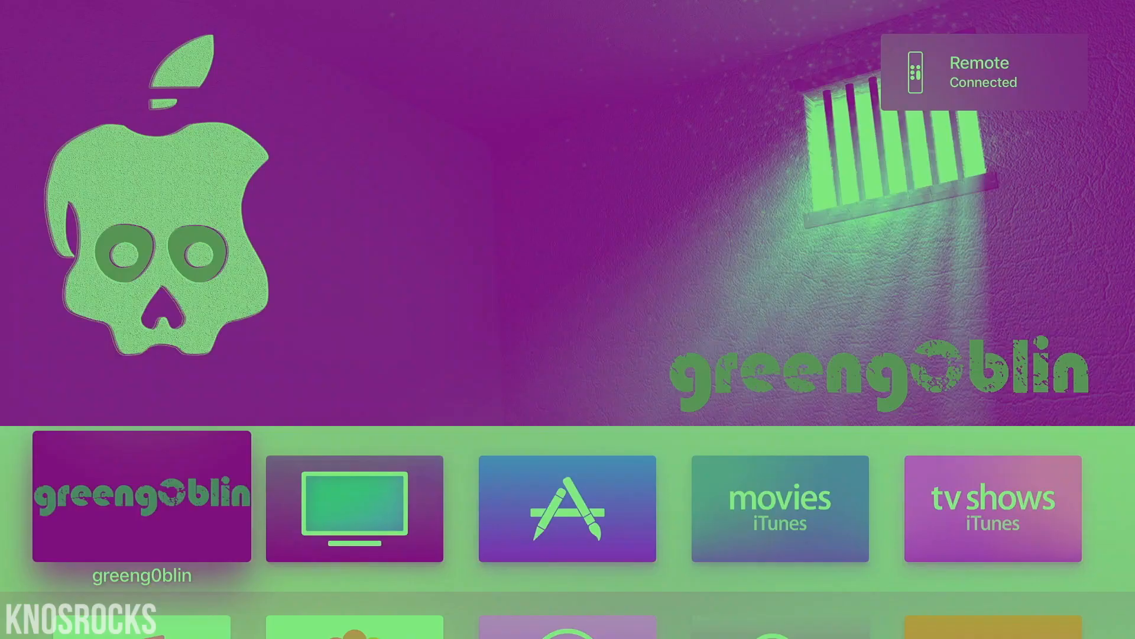
Run the greeng0blin jailbreak, respring, and launch the newly installed nitoTV
left_click(142, 497)
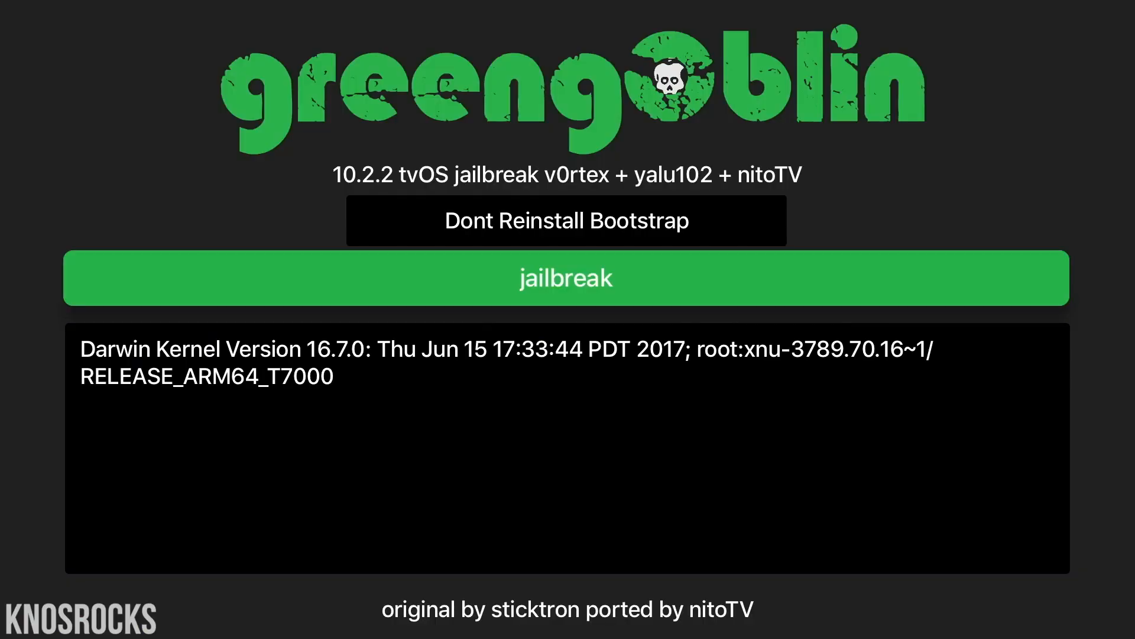
left_click(567, 278)
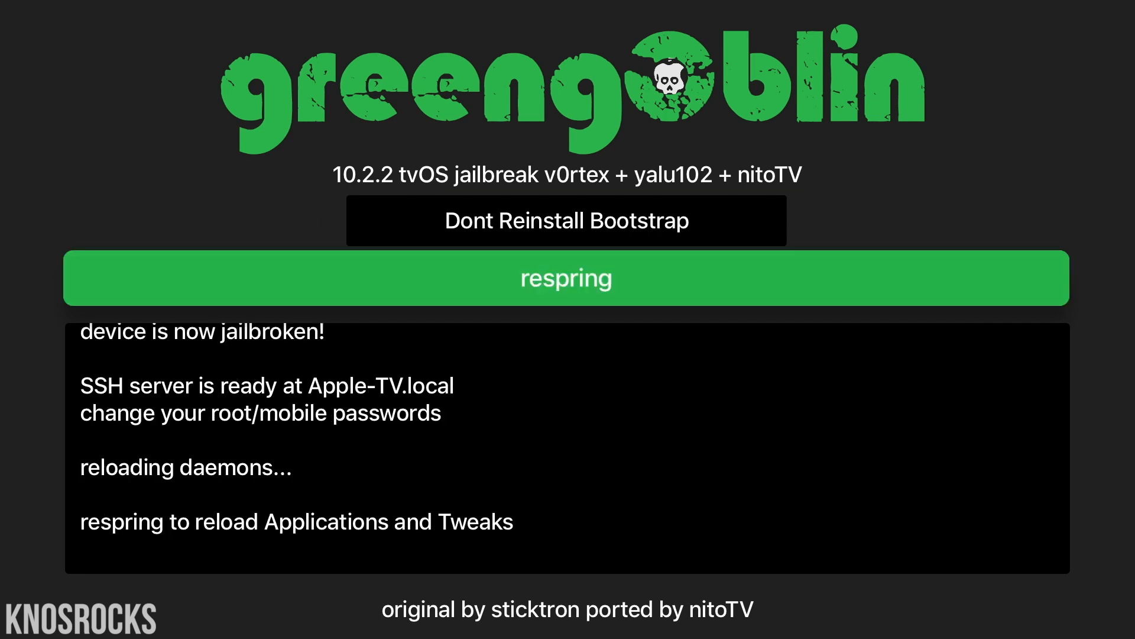
left_click(566, 278)
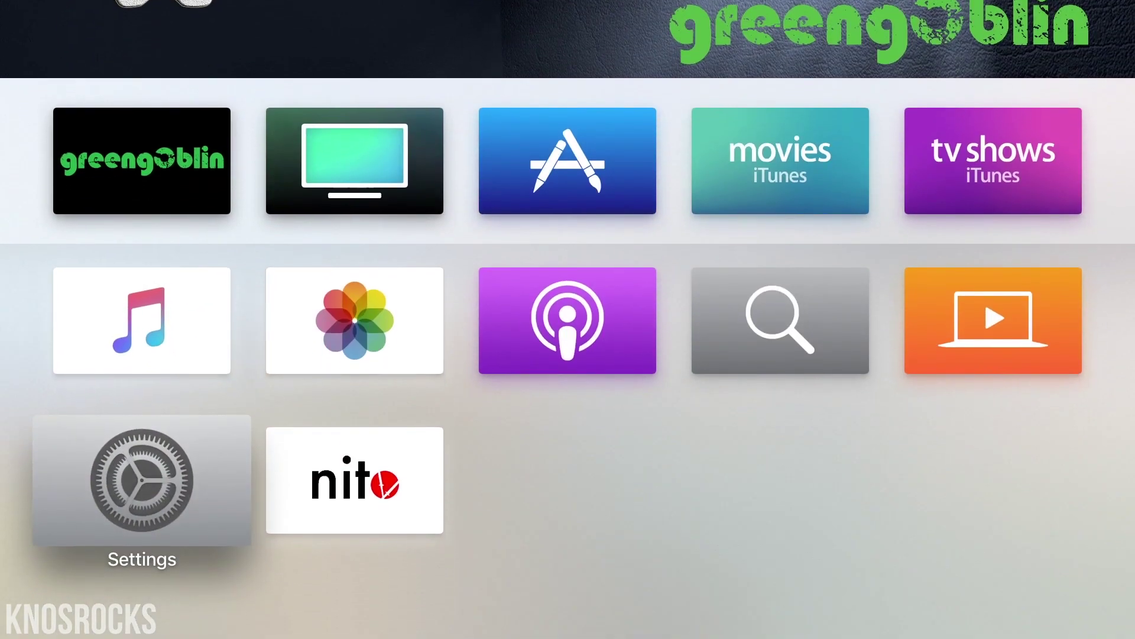
left_click(355, 480)
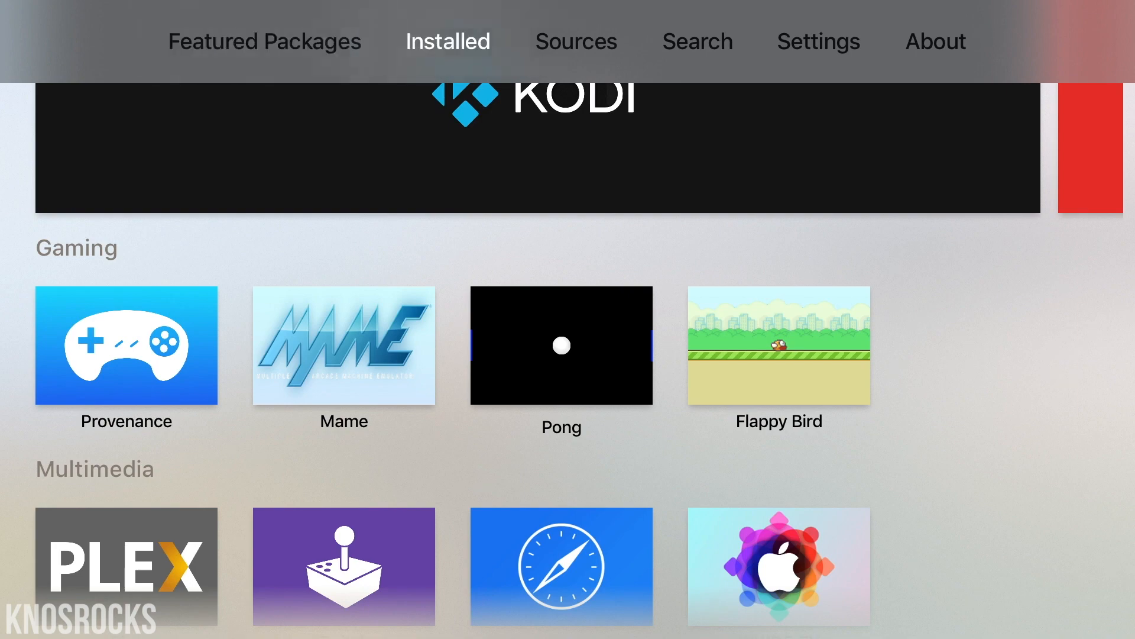
Browse nitoTV's Sources, Search and About (version 2.0-36) pages, then exit to the home screen
left_click(577, 40)
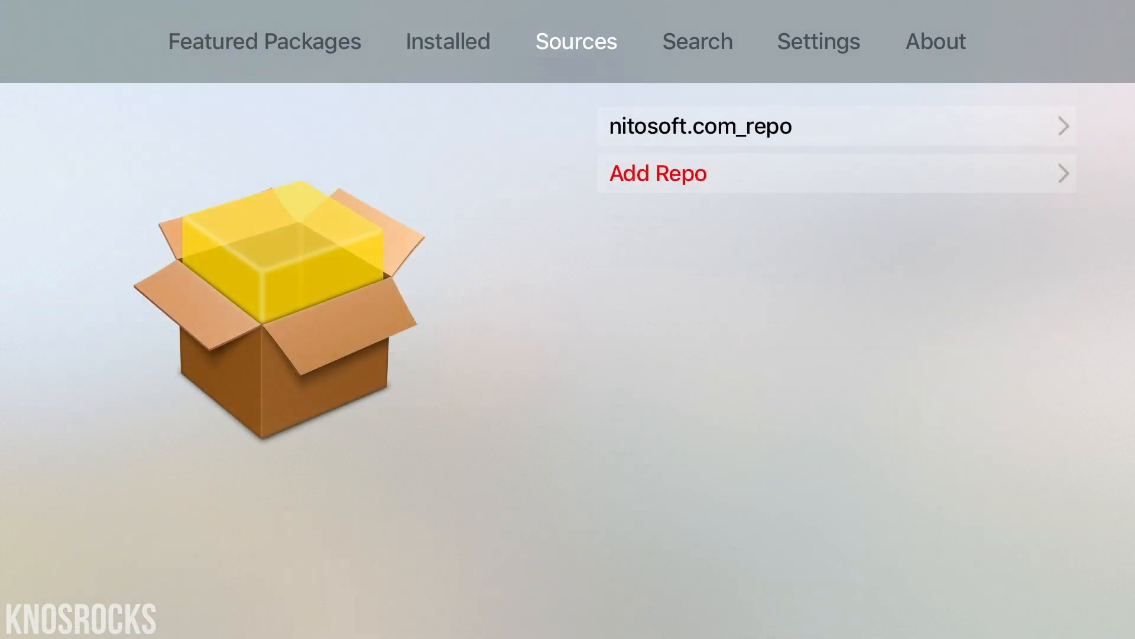
left_click(698, 41)
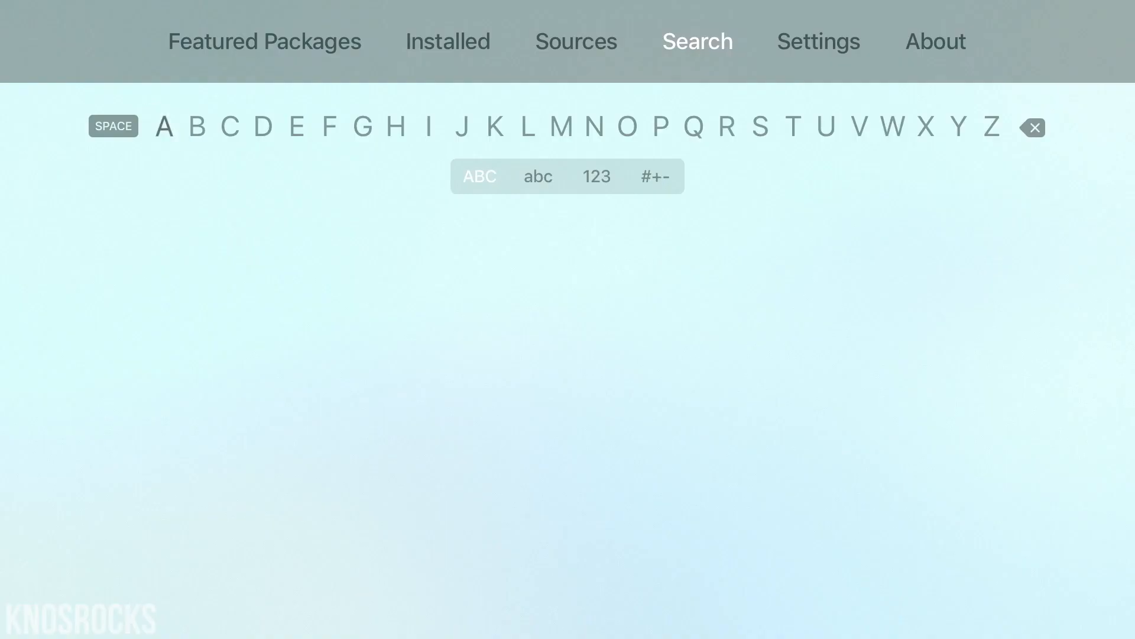
left_click(936, 40)
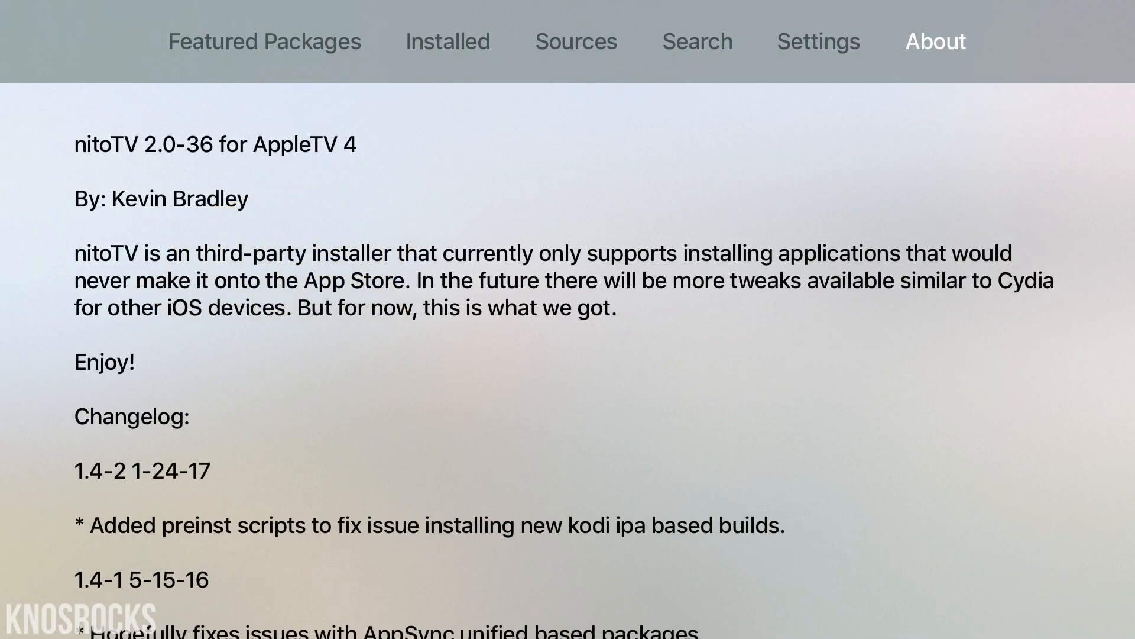
left_click(265, 41)
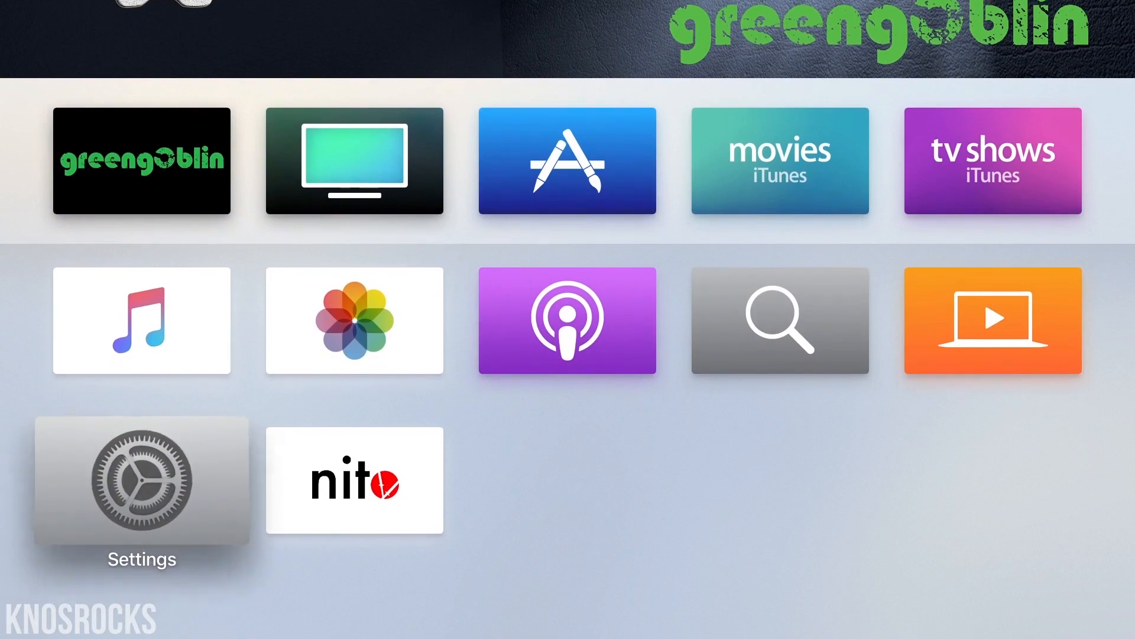
Launch the Apple TV Settings app from the home screen
left_click(139, 484)
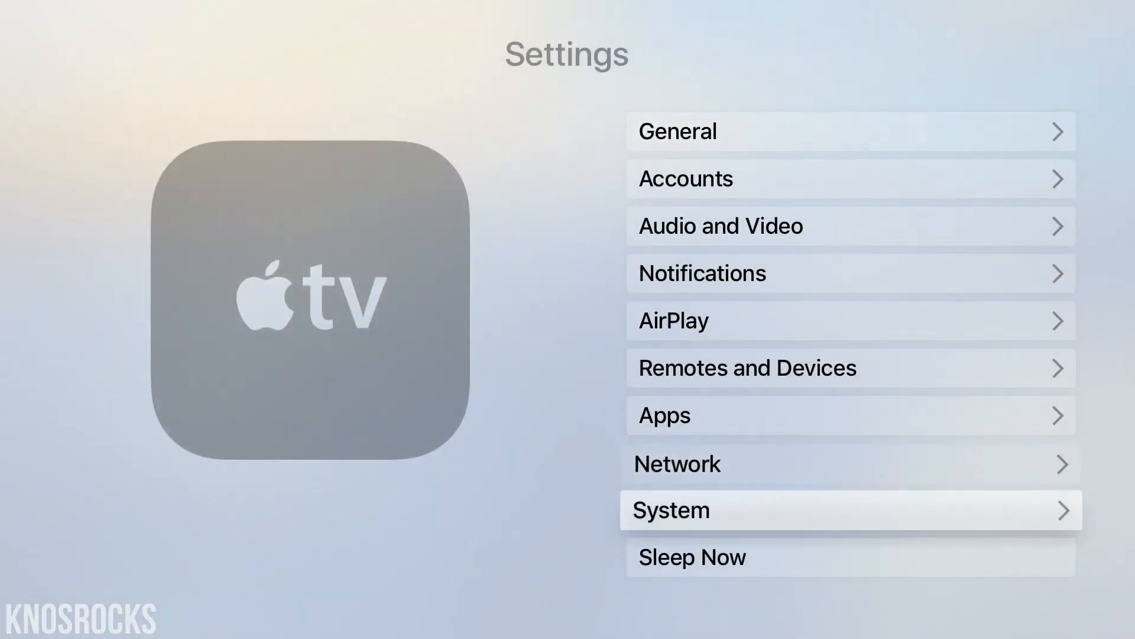